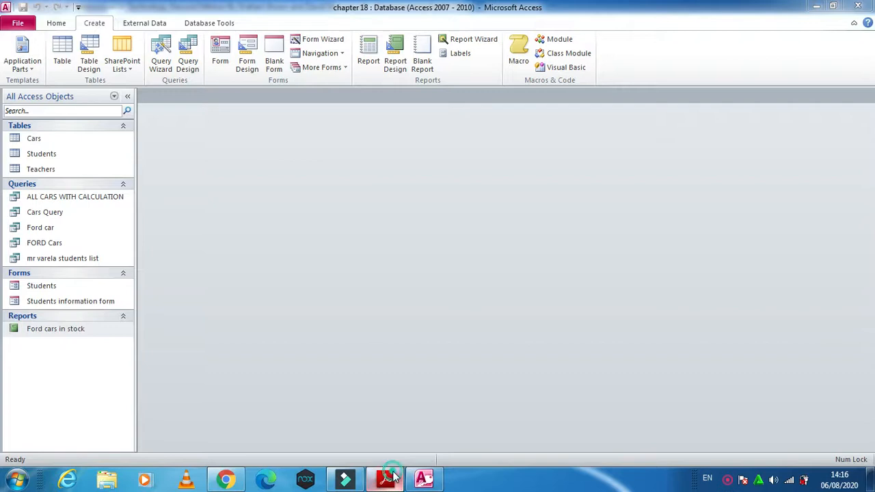
- Switch to the textbook PDF showing Task 18s on exporting a report to rich text format
{"action": "left_click", "coordinate": [383, 479]}
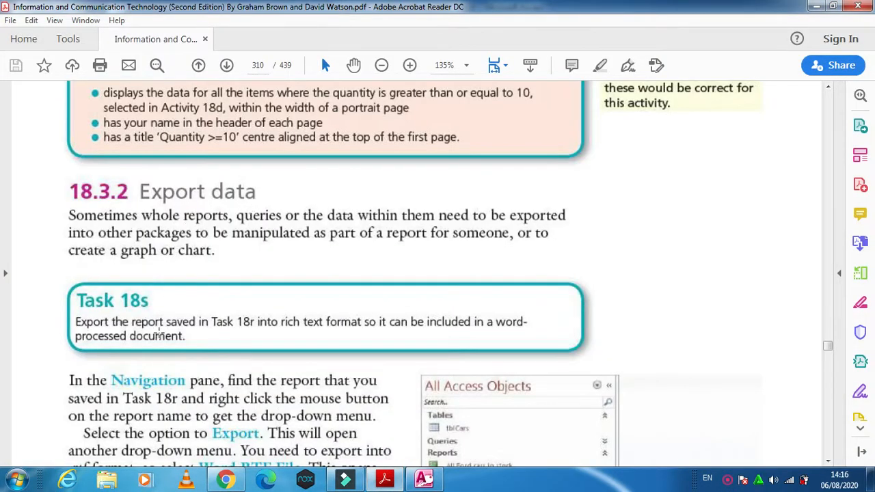
{"action": "mouse_move", "coordinate": [287, 334]}
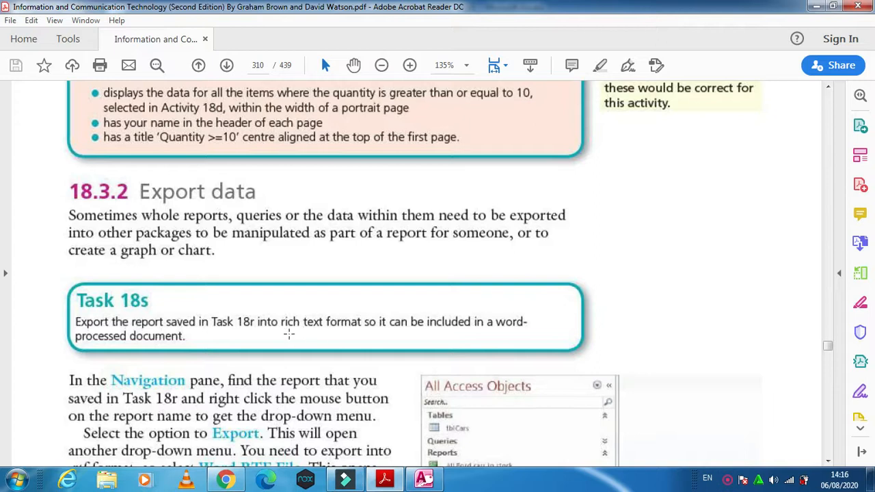
{"action": "mouse_move", "coordinate": [343, 334]}
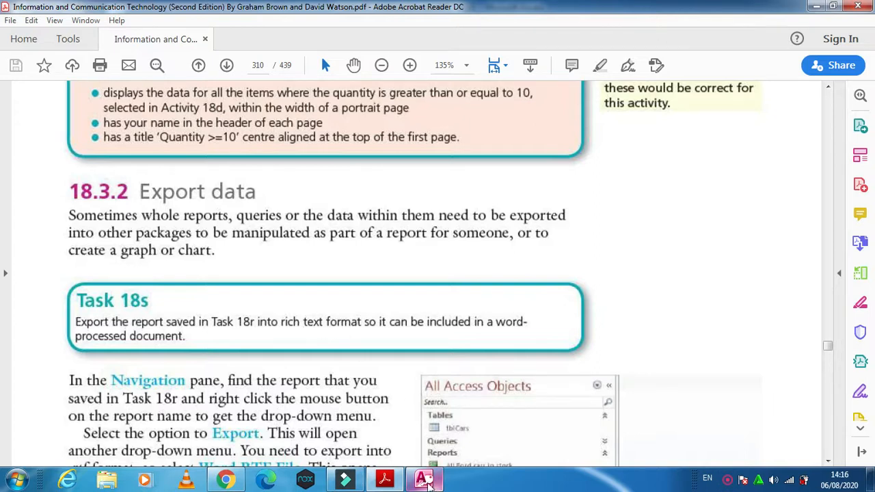
- Return to the database and bring up the shortcut menu for the Ford cars in stock report
{"action": "left_click", "coordinate": [424, 478]}
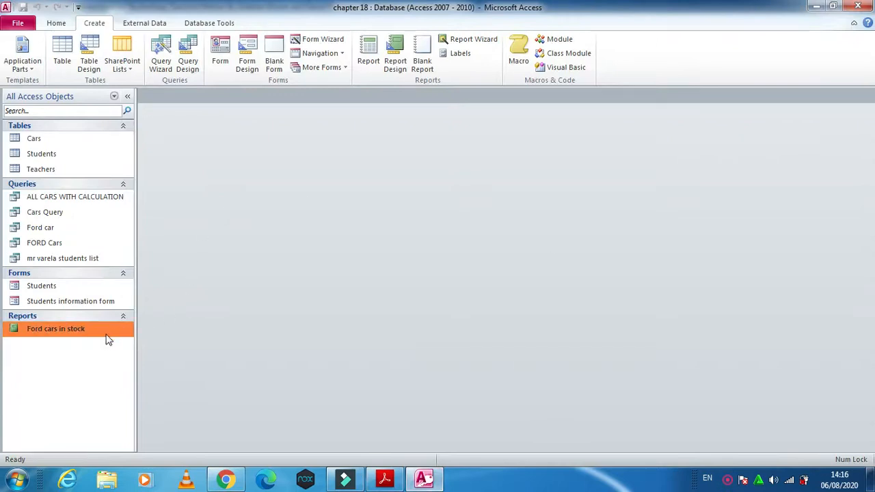
{"action": "mouse_move", "coordinate": [80, 335]}
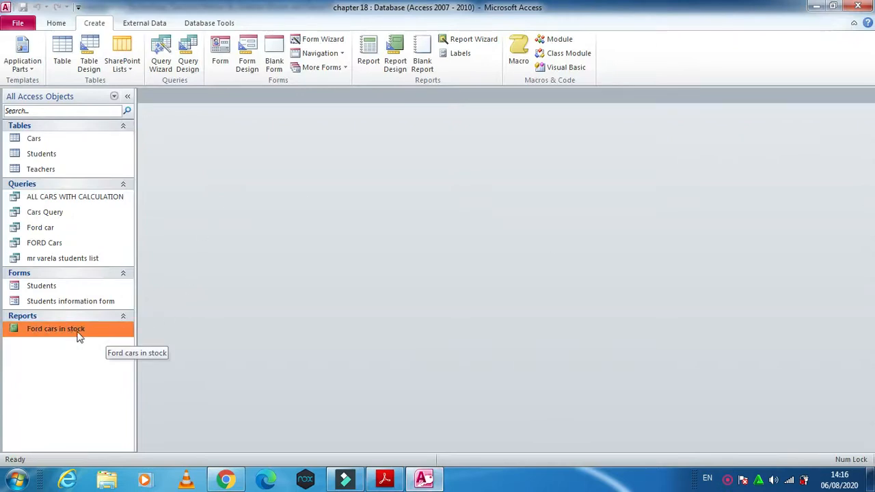
{"action": "right_click", "coordinate": [54, 328]}
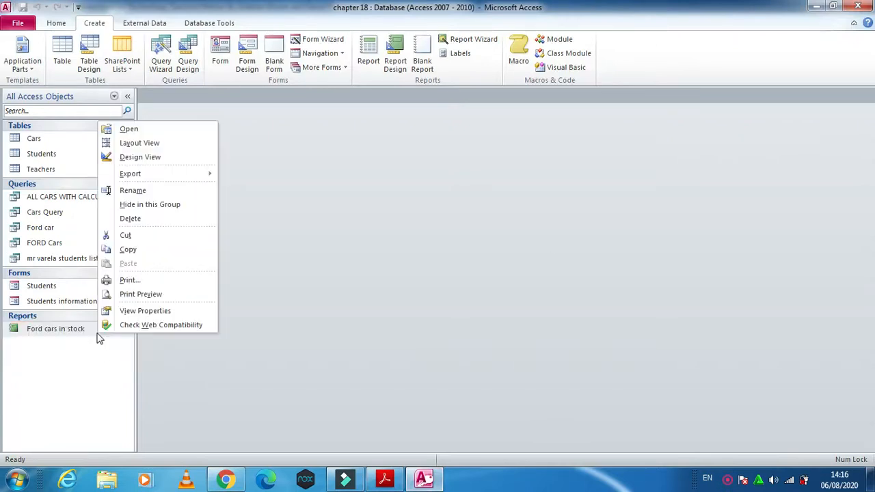
{"action": "mouse_move", "coordinate": [130, 172]}
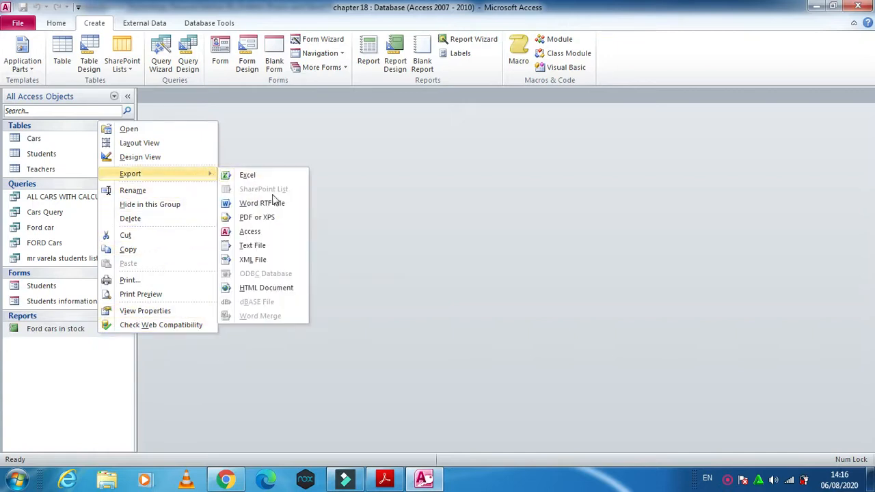
{"action": "mouse_move", "coordinate": [274, 203]}
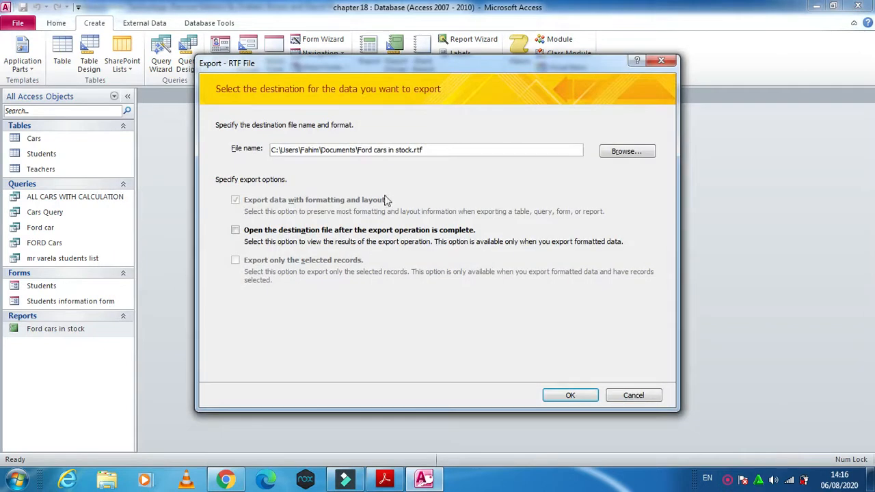
{"action": "mouse_move", "coordinate": [369, 164]}
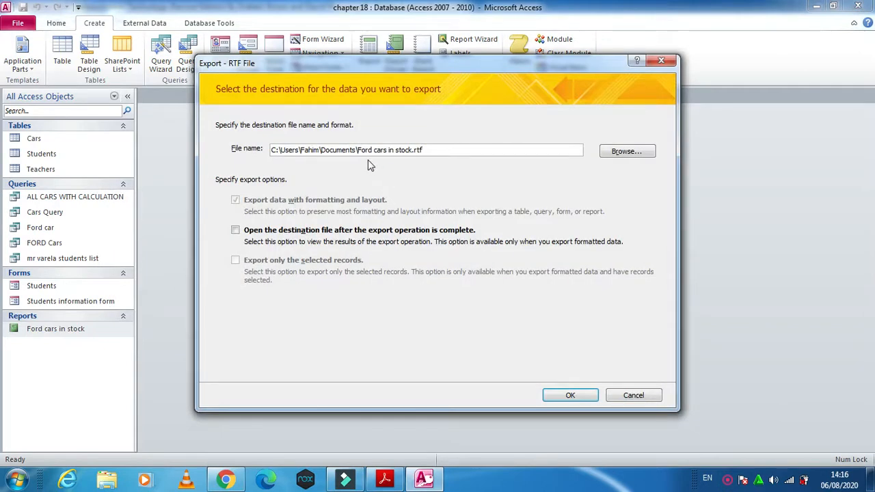
{"action": "mouse_move", "coordinate": [376, 161]}
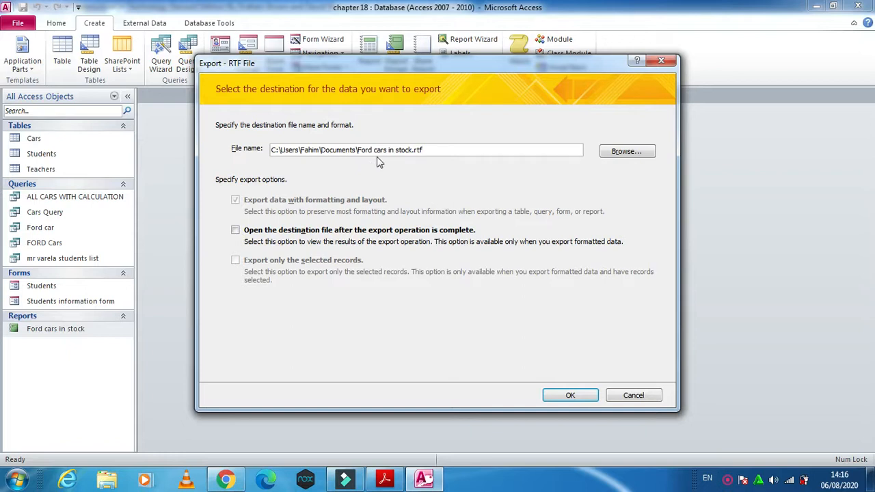
{"action": "mouse_move", "coordinate": [410, 161]}
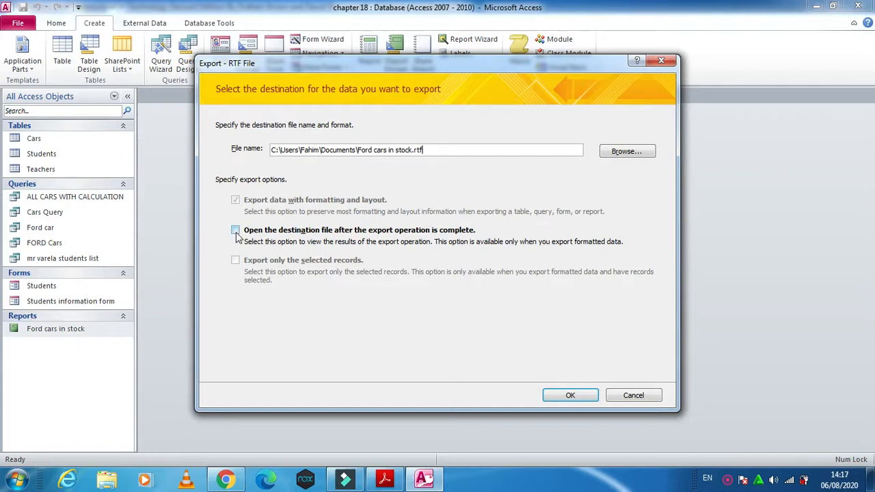
- Tick 'Open the destination file after the export operation is complete' for Ford cars in stock.rtf
{"action": "left_click", "coordinate": [235, 230]}
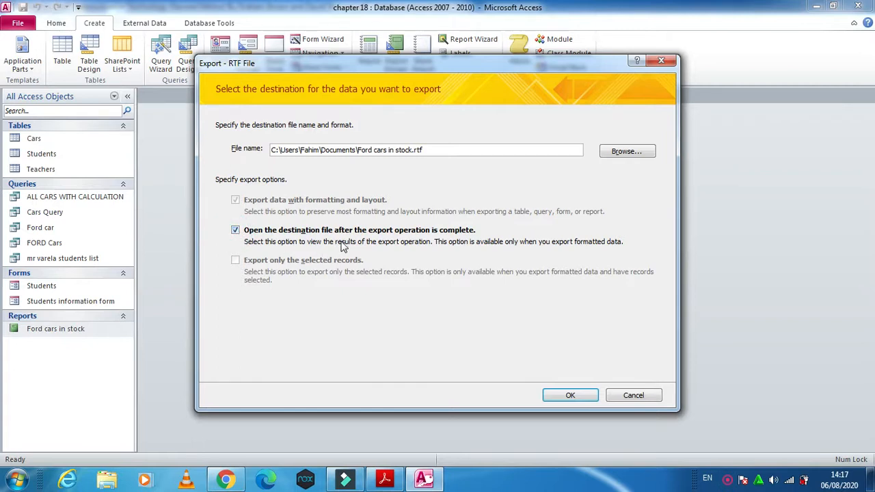
{"action": "mouse_move", "coordinate": [392, 245]}
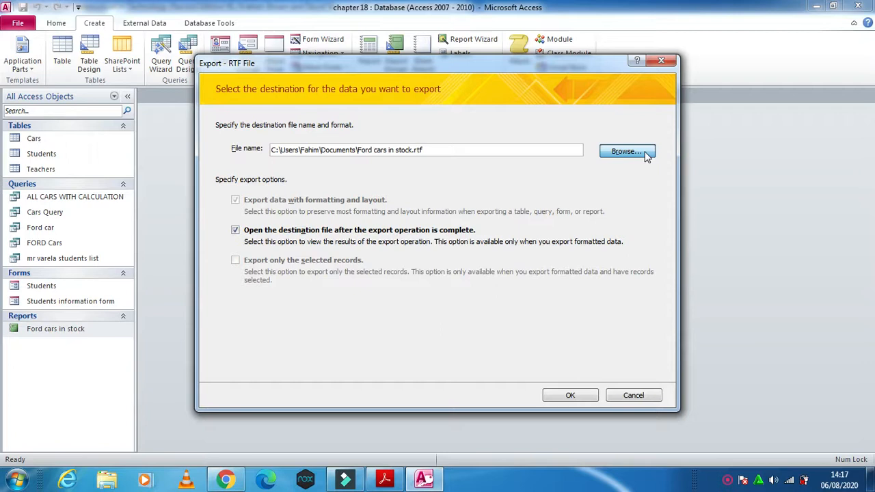
- Set the RTF export destination to Desktop > IGCSE RESOURCE FILES > Chapter18
{"action": "left_click", "coordinate": [626, 150]}
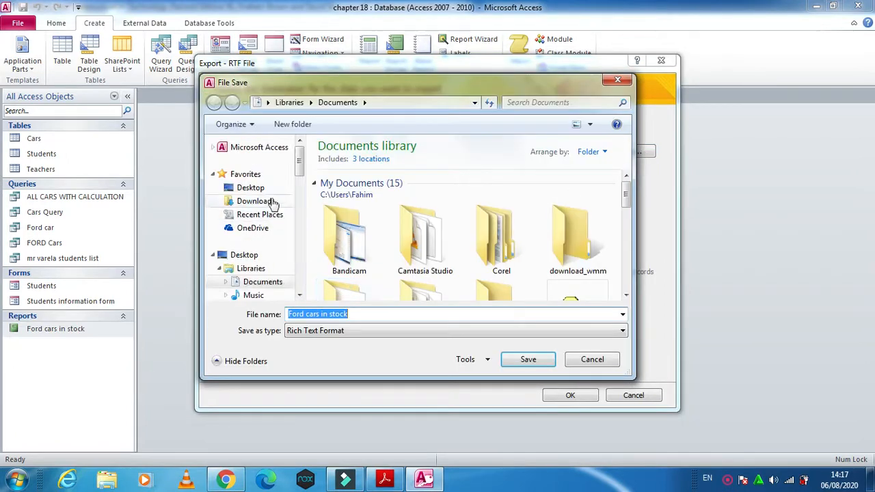
{"action": "left_click", "coordinate": [250, 187]}
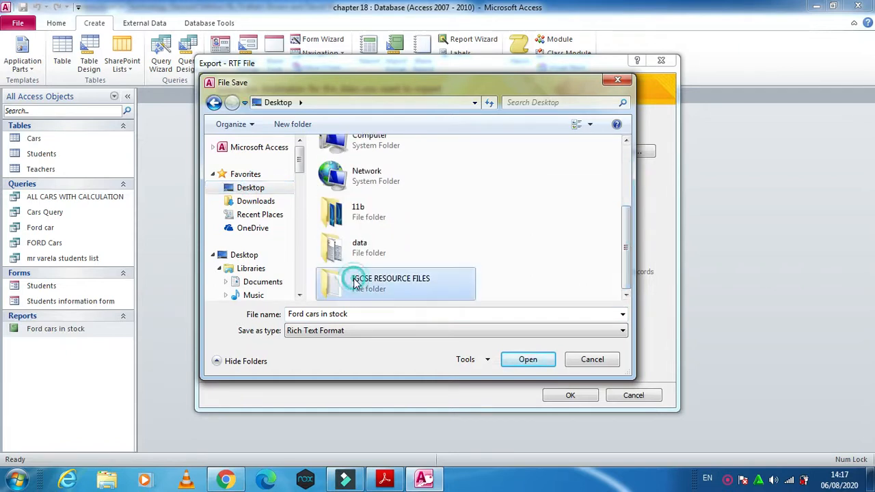
{"action": "double_click", "coordinate": [391, 279]}
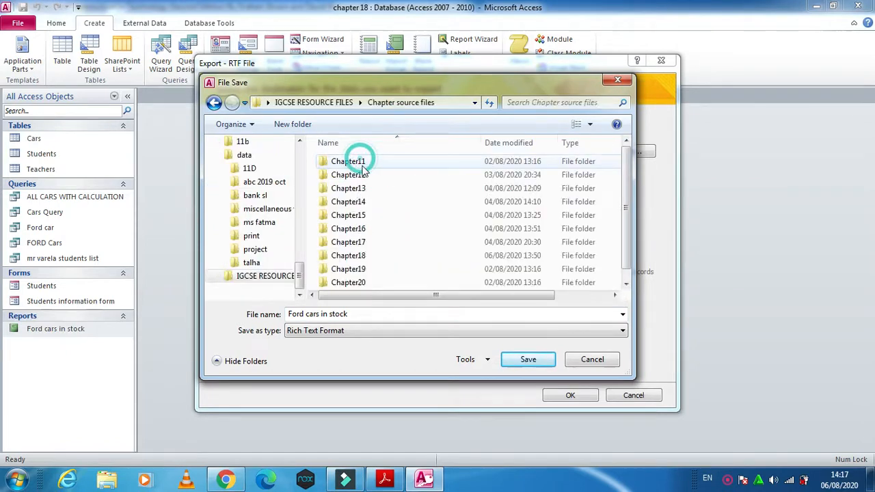
{"action": "double_click", "coordinate": [348, 256]}
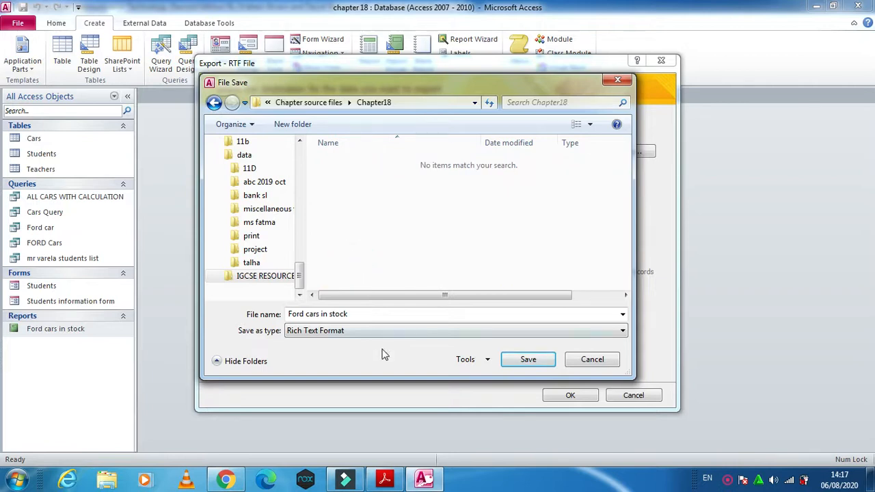
{"action": "left_click", "coordinate": [528, 358]}
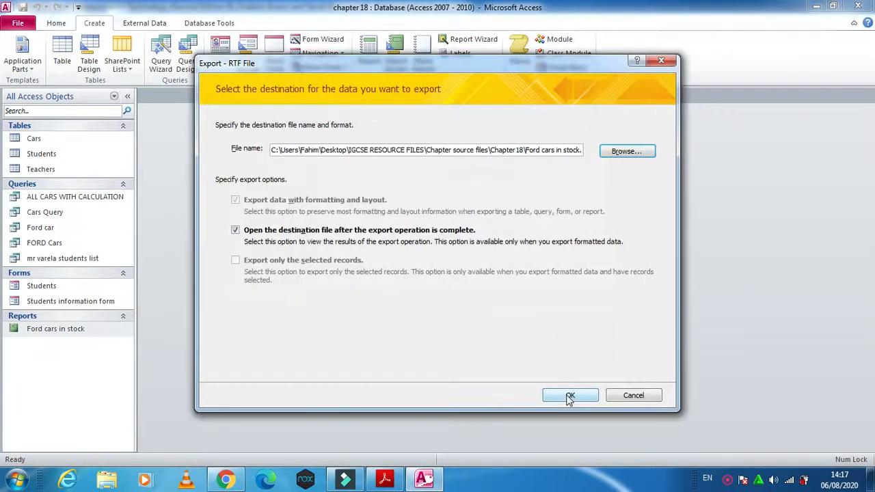
{"action": "mouse_move", "coordinate": [253, 240]}
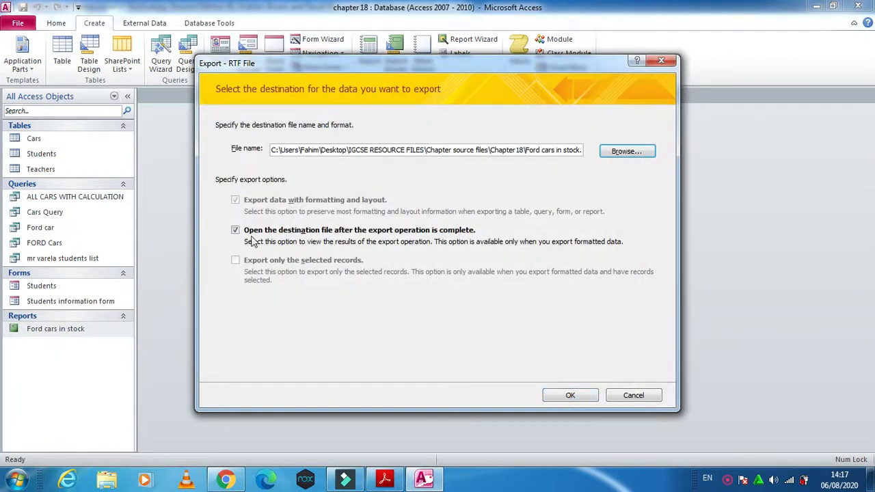
{"action": "mouse_move", "coordinate": [335, 94]}
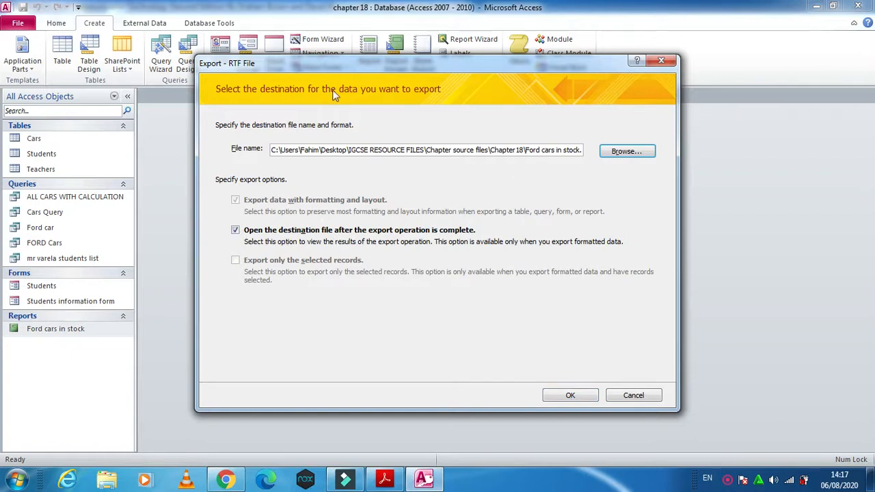
{"action": "mouse_move", "coordinate": [468, 320]}
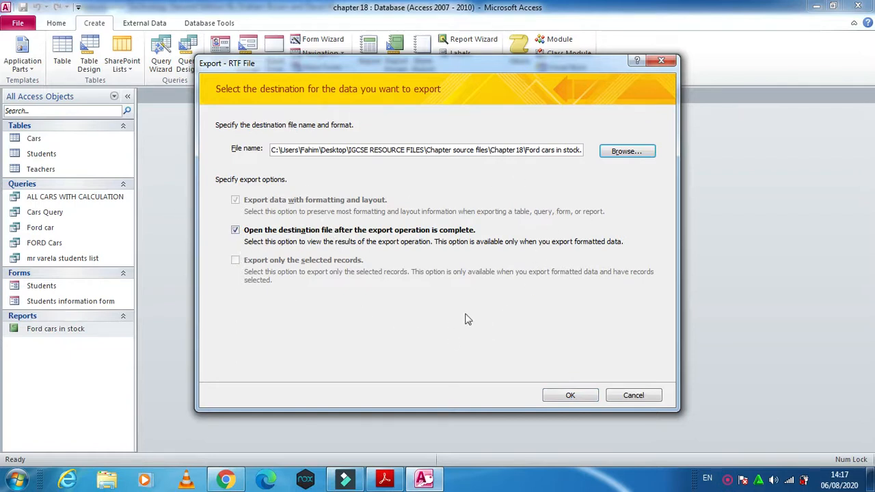
- Run the RTF export of the Ford cars in stock report with OK
{"action": "left_click", "coordinate": [570, 395]}
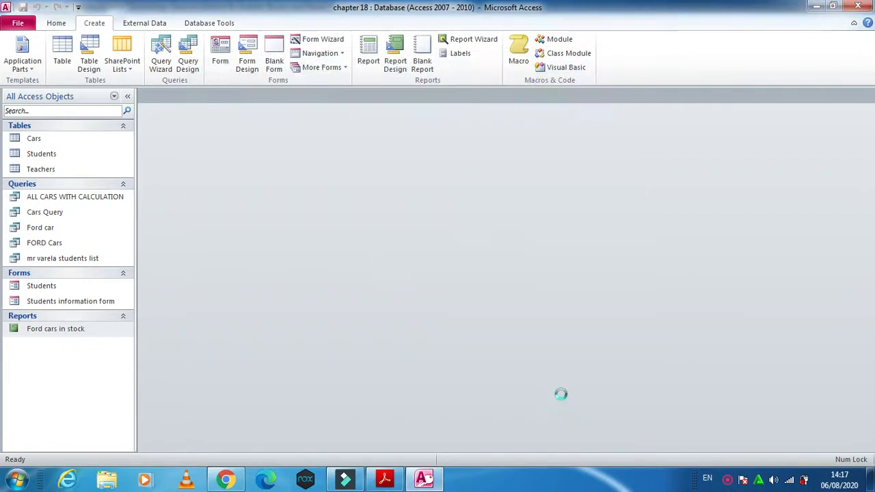
{"action": "mouse_move", "coordinate": [564, 399]}
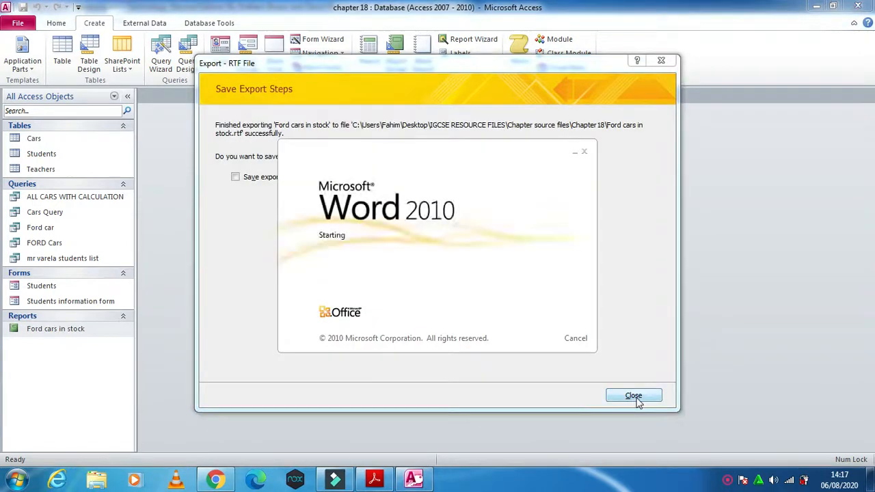
- Dismiss the Save Export Steps notice and look through the exported report in Word
{"action": "left_click", "coordinate": [633, 396]}
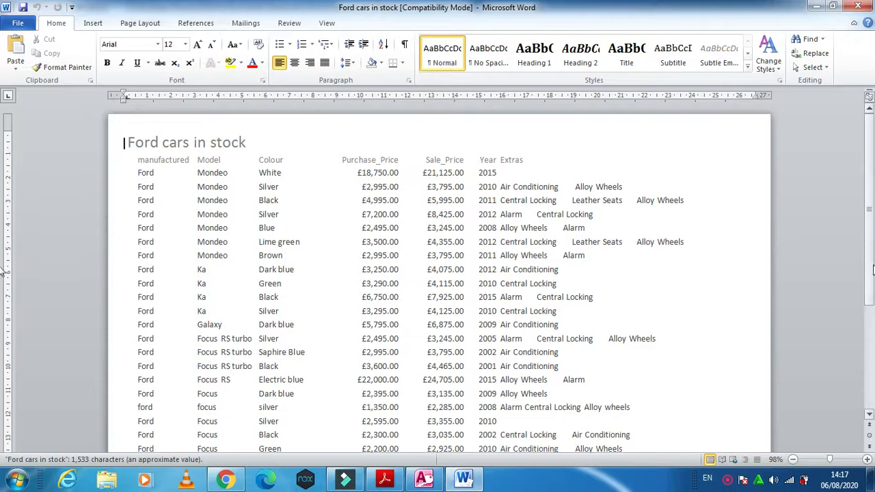
{"action": "scroll", "scroll_direction": "down", "scroll_amount": 3}
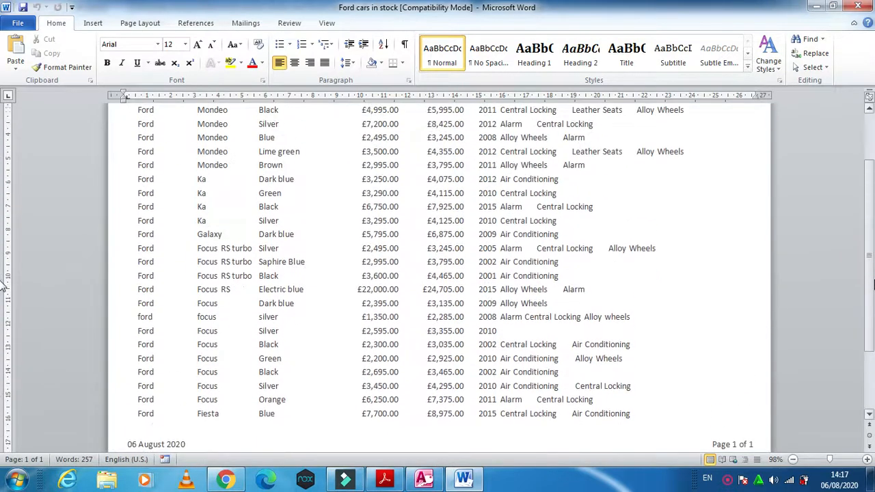
{"action": "scroll", "scroll_direction": "up", "scroll_amount": 3}
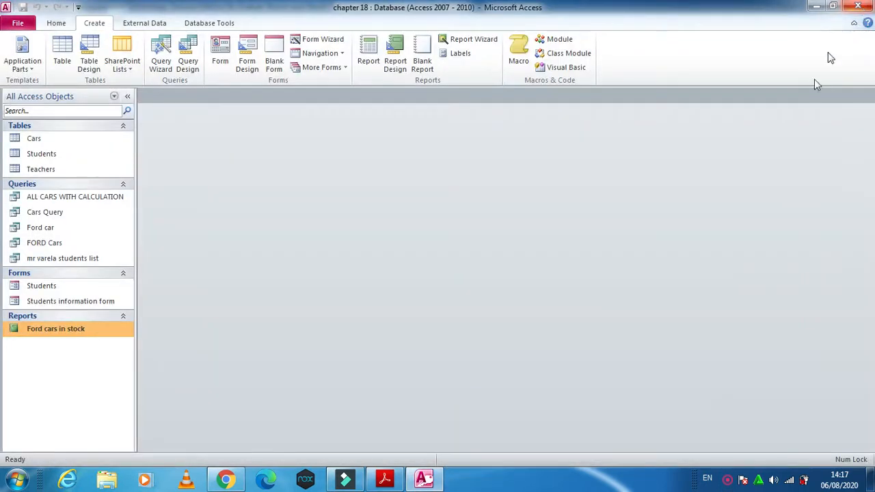
{"action": "mouse_move", "coordinate": [688, 302]}
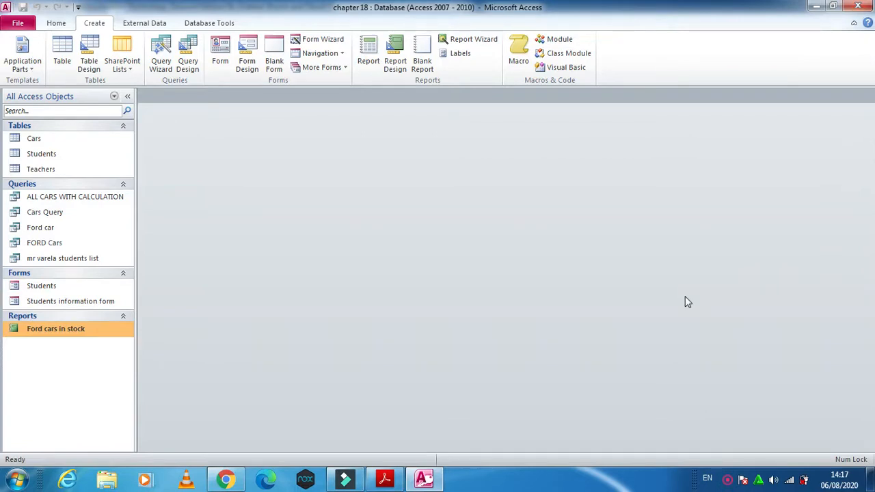